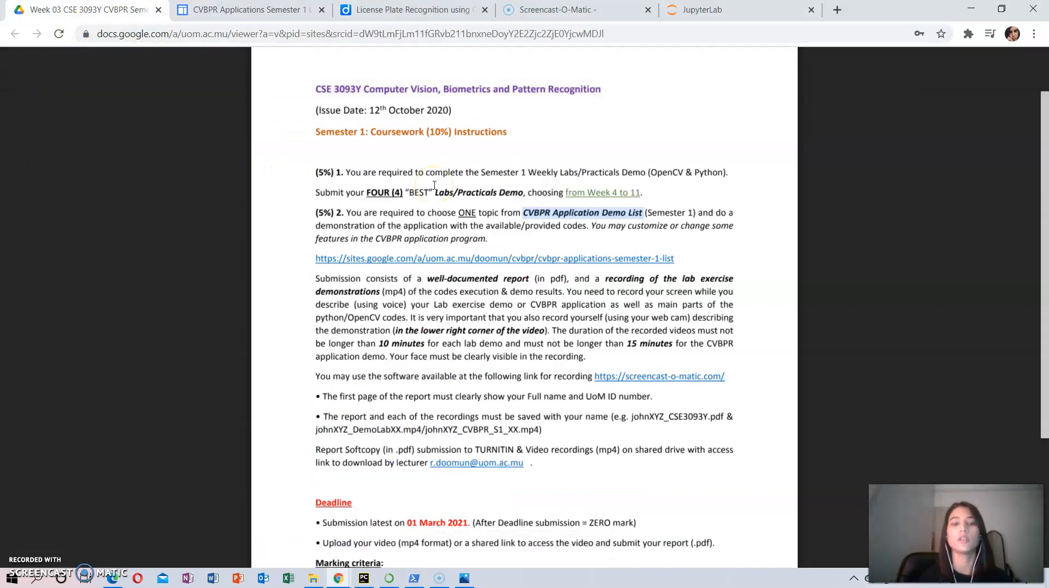
- Switch to the CVBPR Applications Semester 1 demo list browser tab
left_click(248, 10)
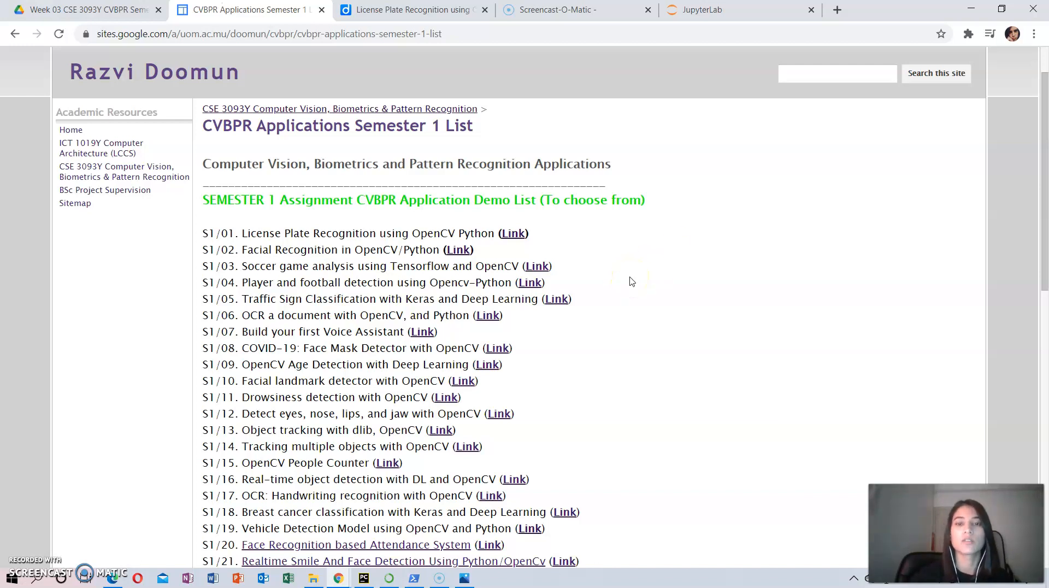
- Switch to the JupyterLab tab showing the mycar.py script
left_click(736, 10)
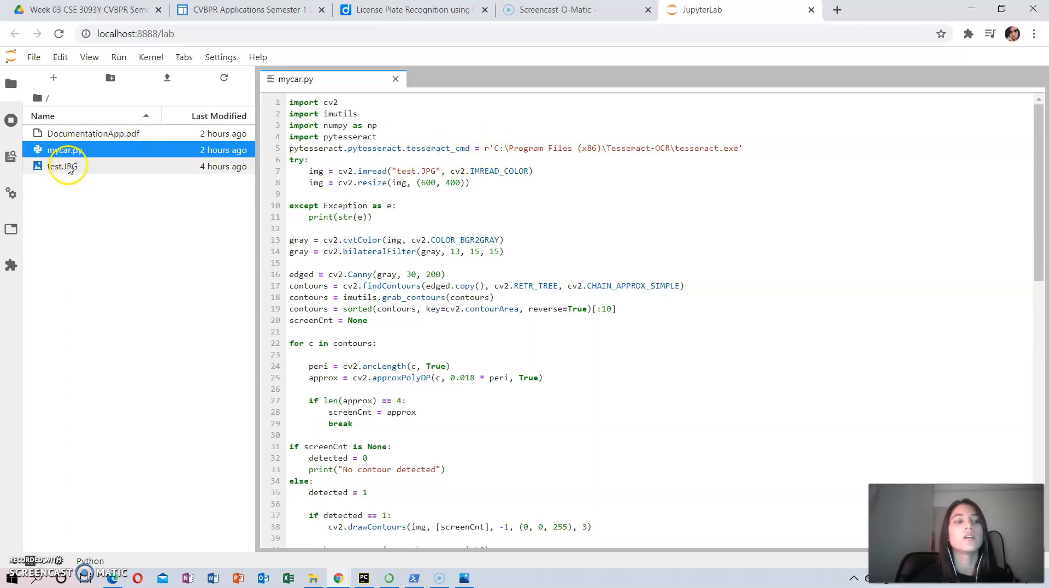
double_click(62, 166)
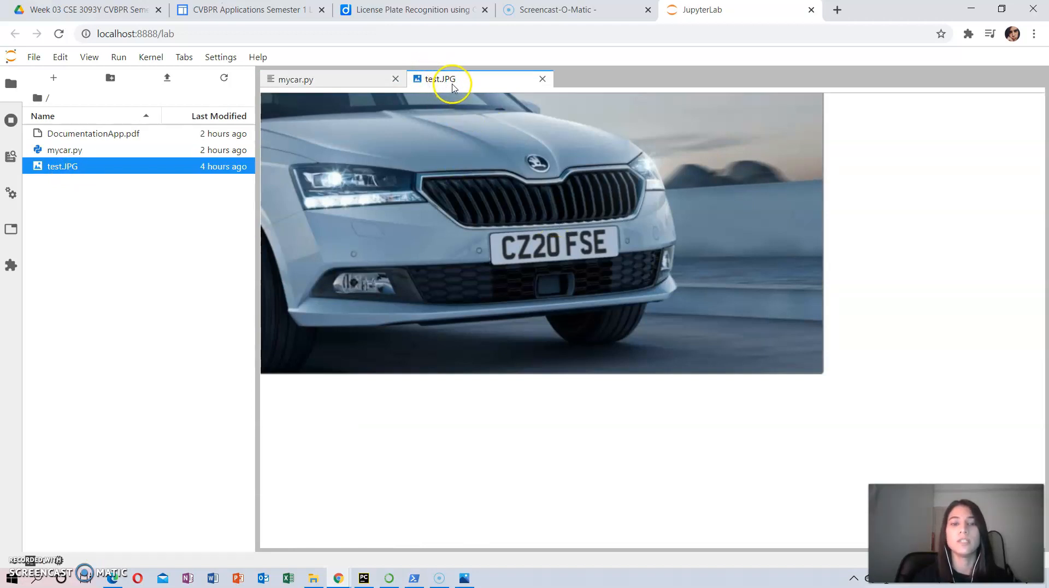
mouse_move(441, 78)
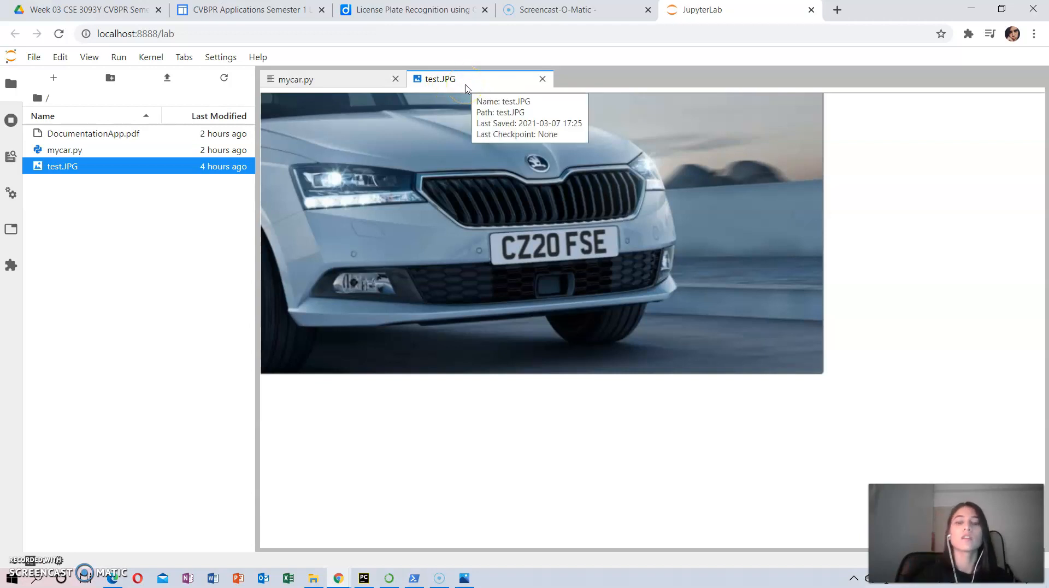
mouse_move(251, 9)
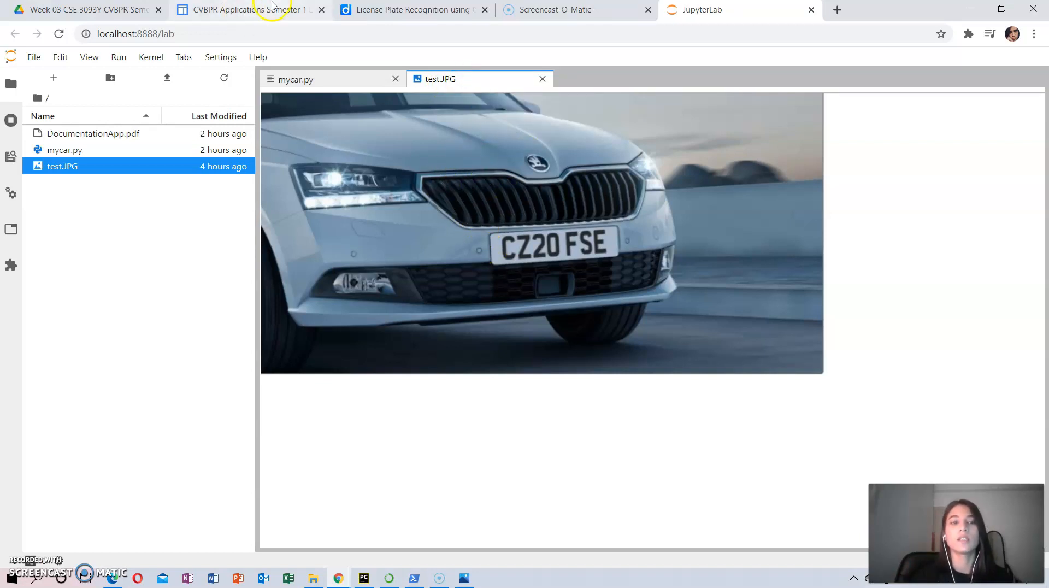
left_click(64, 148)
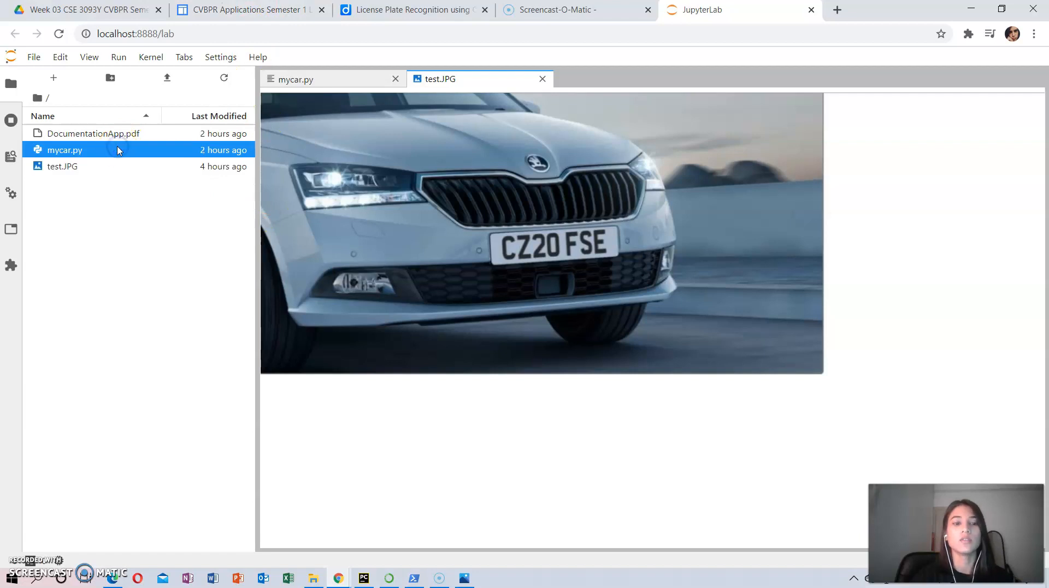
left_click(294, 79)
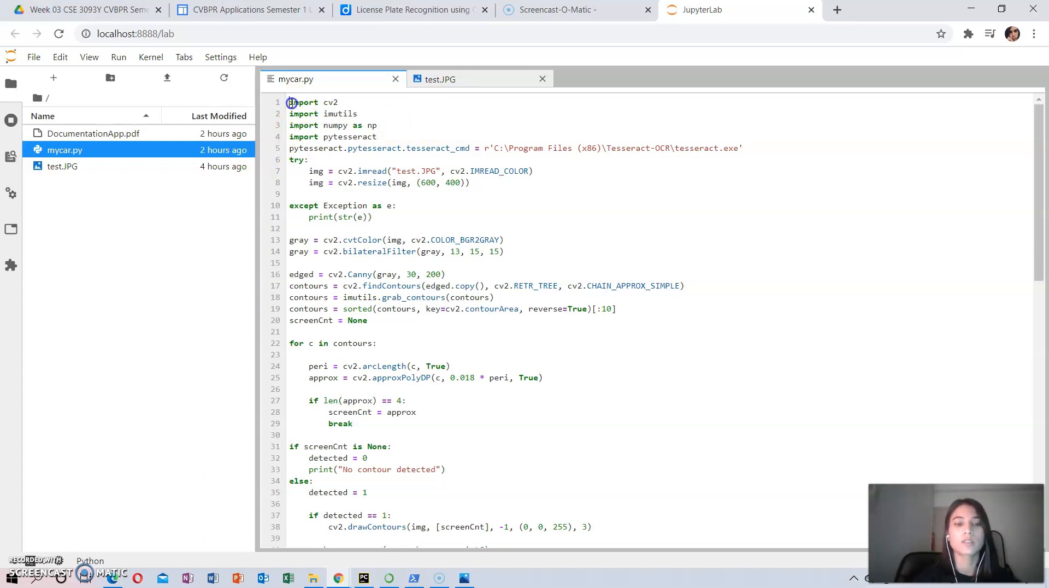
left_click_drag(288, 102, 375, 137)
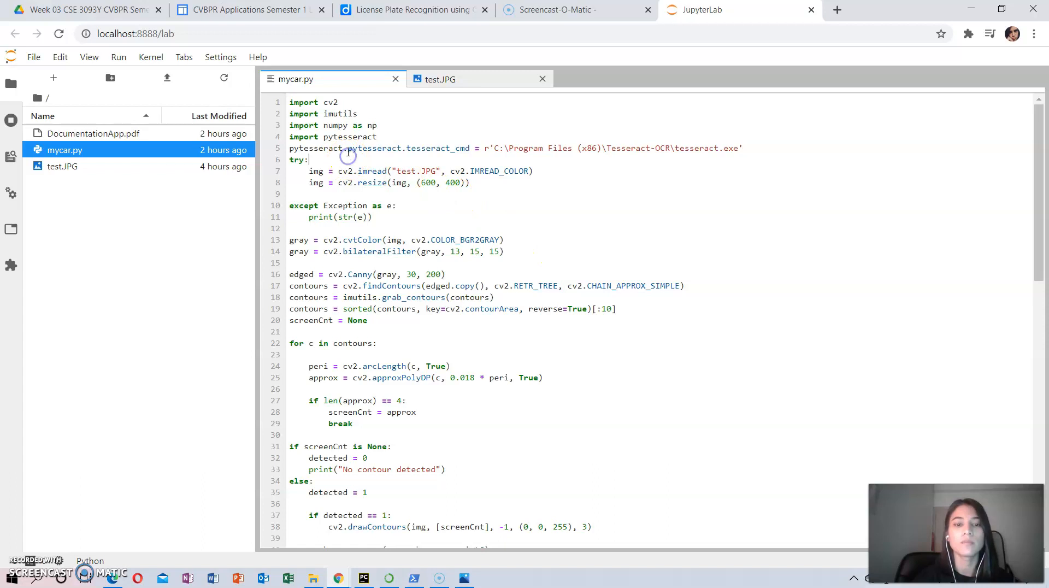
double_click(347, 137)
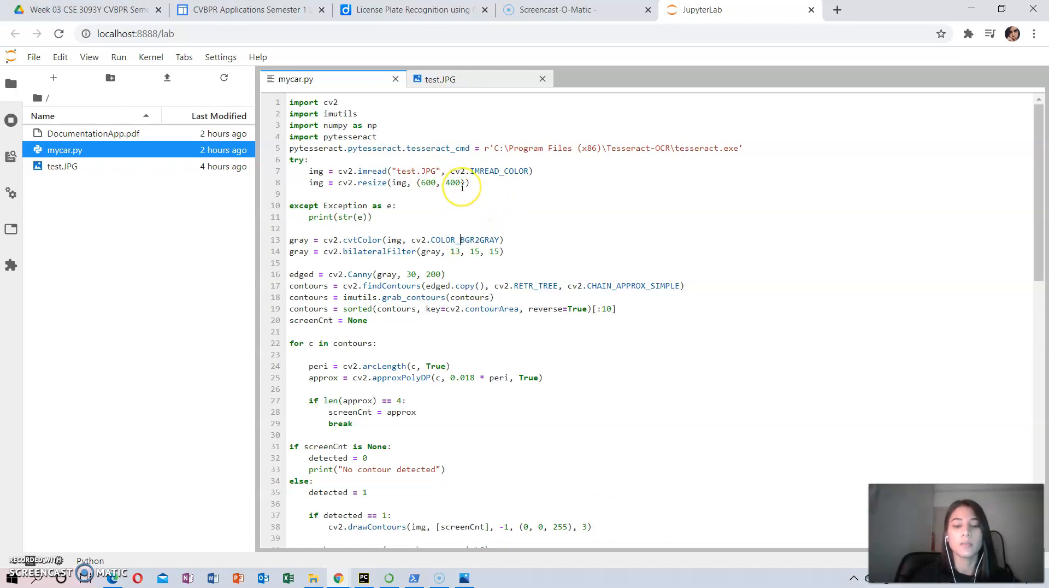
mouse_move(518, 197)
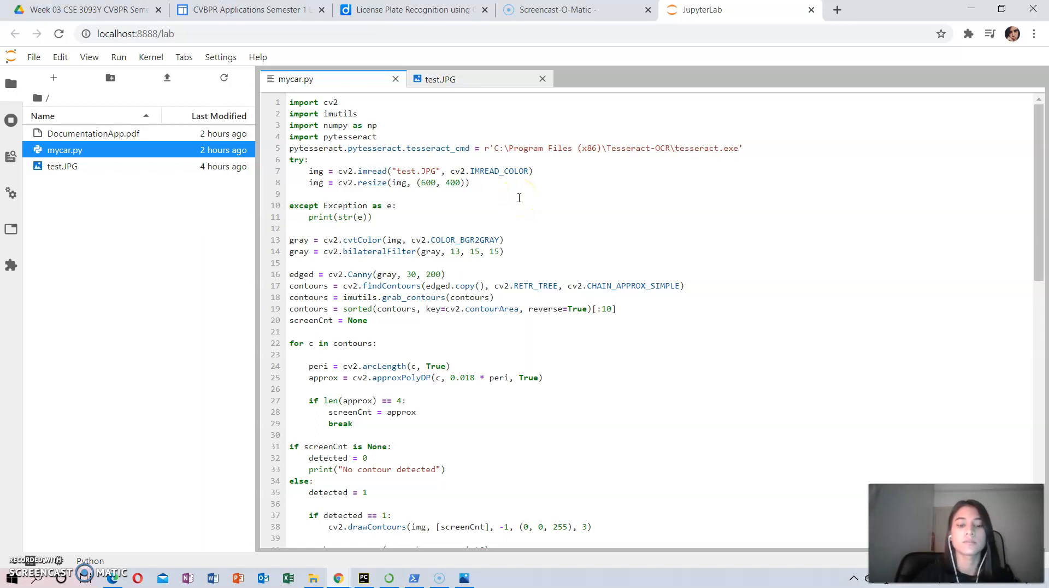
scroll("down", 3)
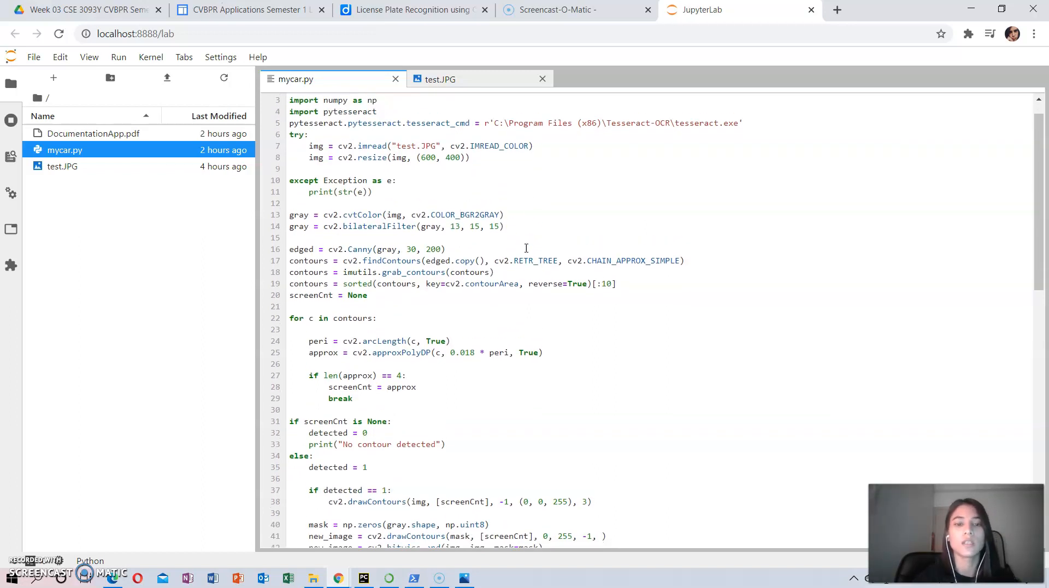
scroll("down", 3)
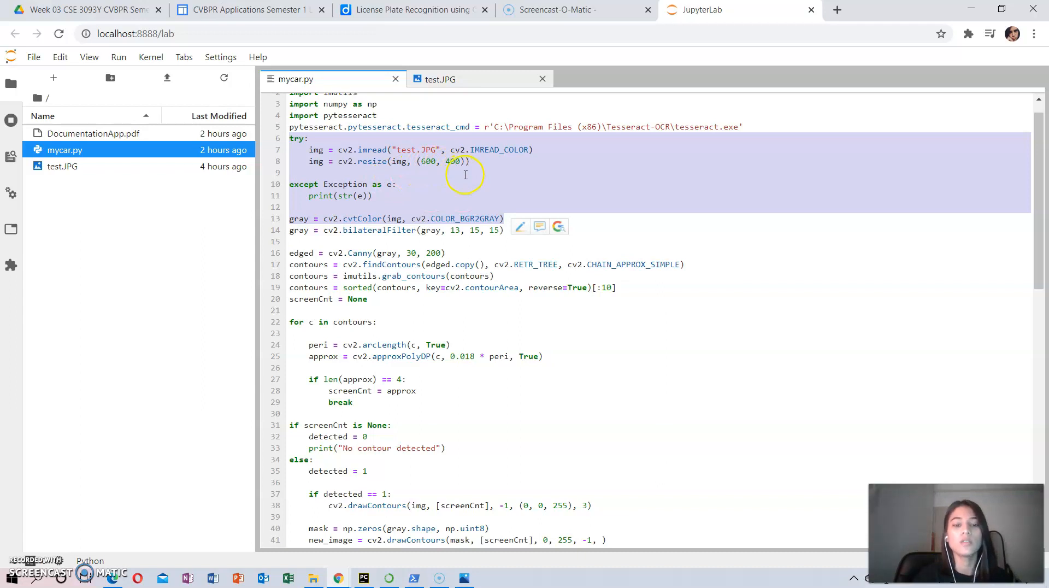
scroll("down", 3)
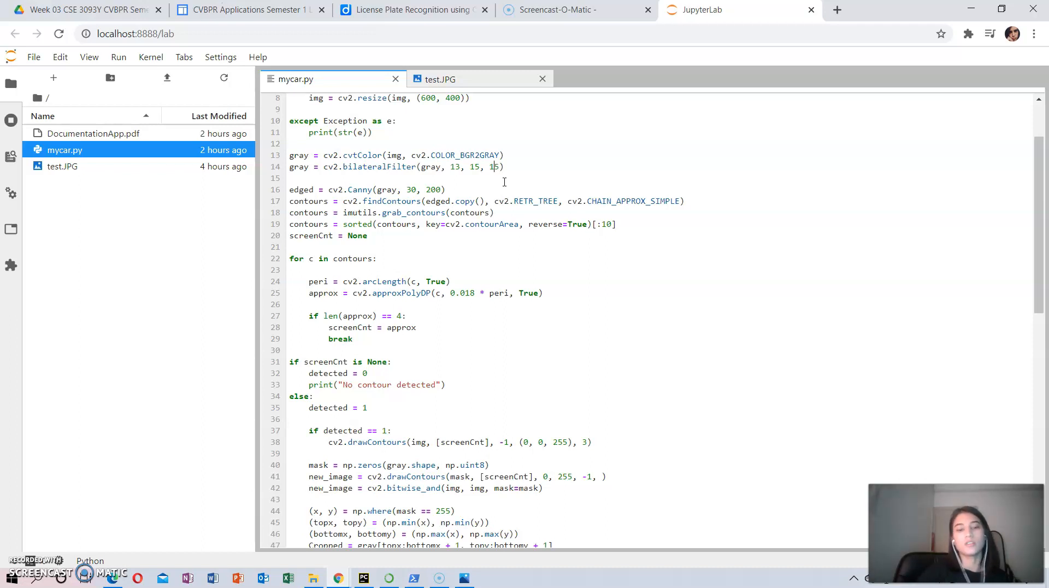
scroll("down", 3)
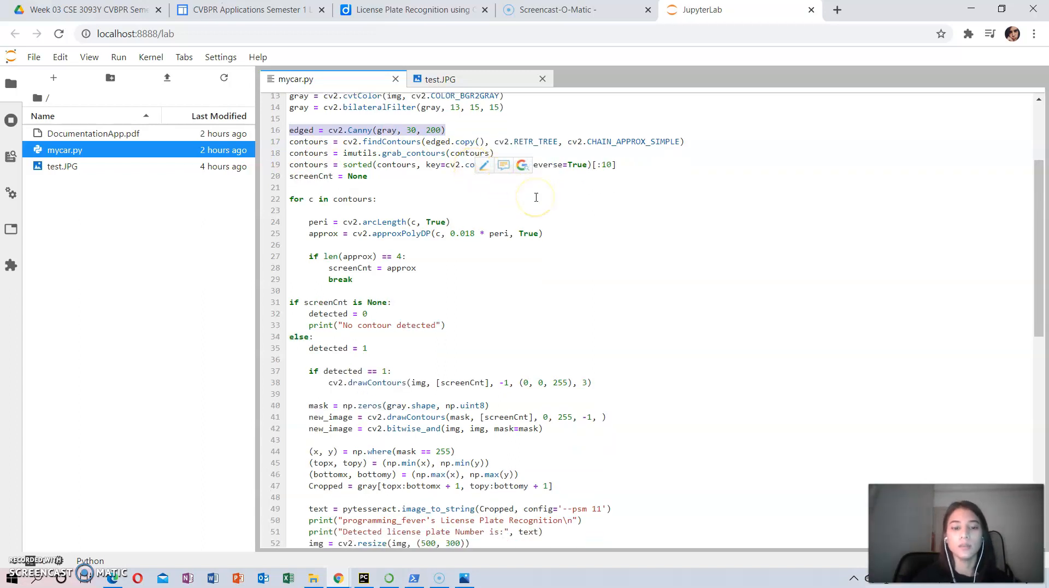
mouse_move(568, 220)
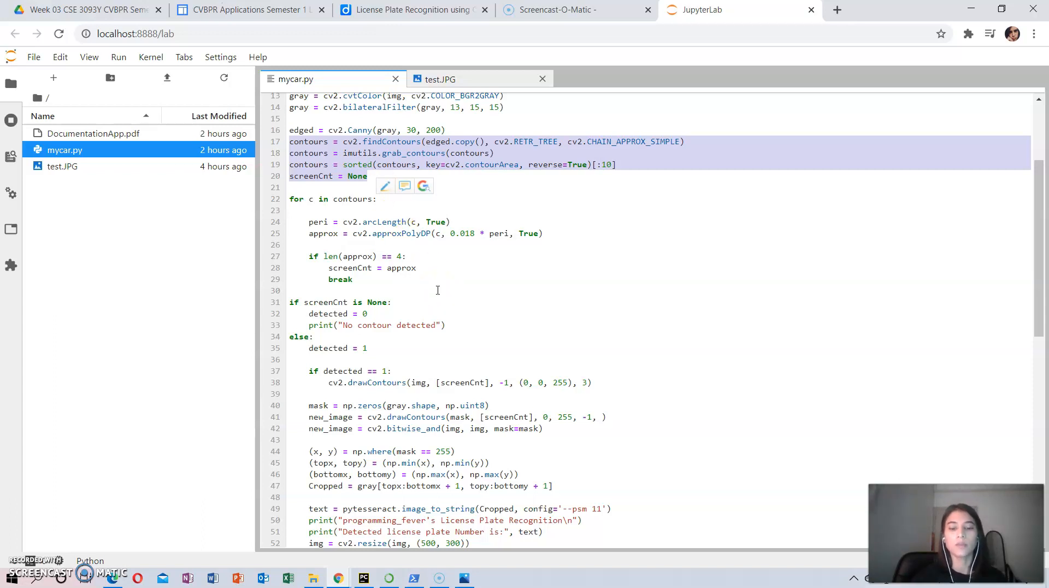
mouse_move(495, 191)
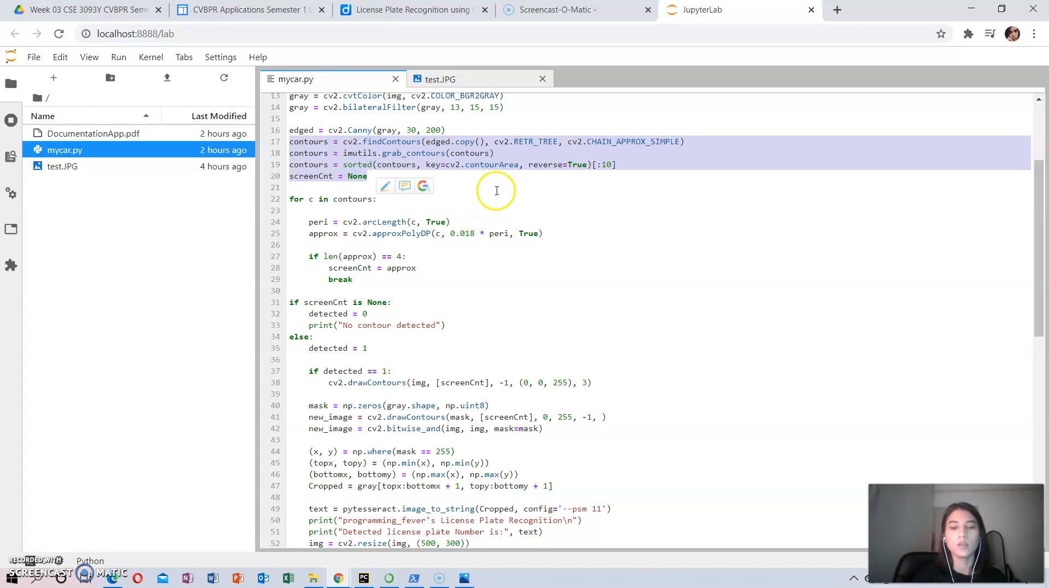
mouse_move(496, 196)
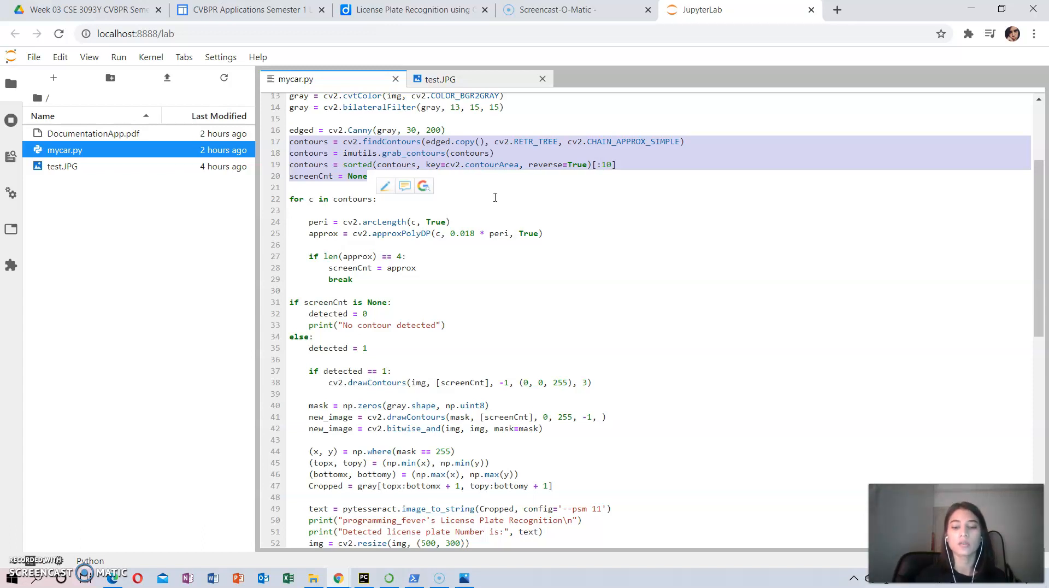
left_click(410, 141)
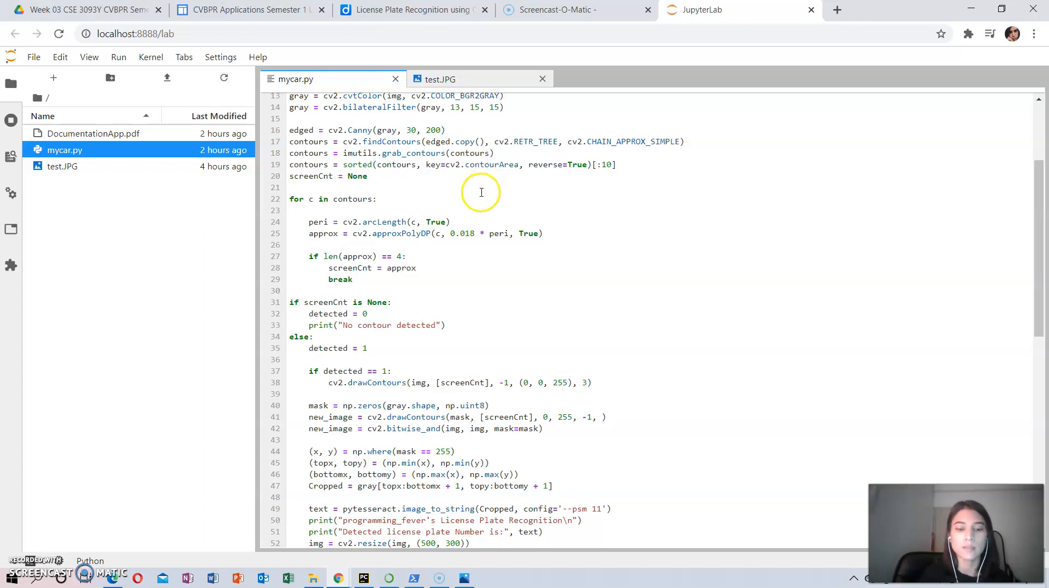
left_click_drag(288, 199, 377, 273)
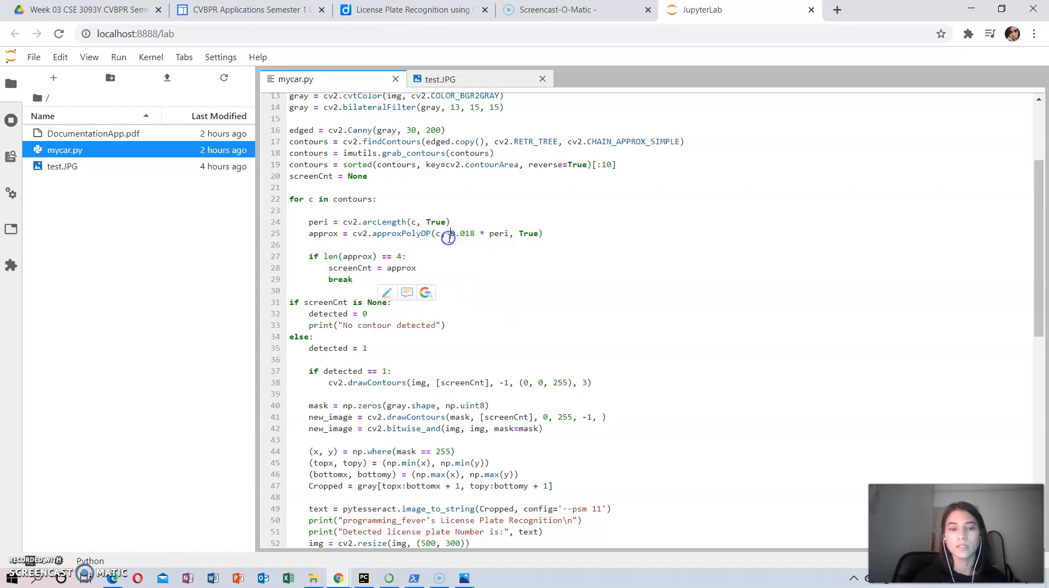
scroll("down", 3)
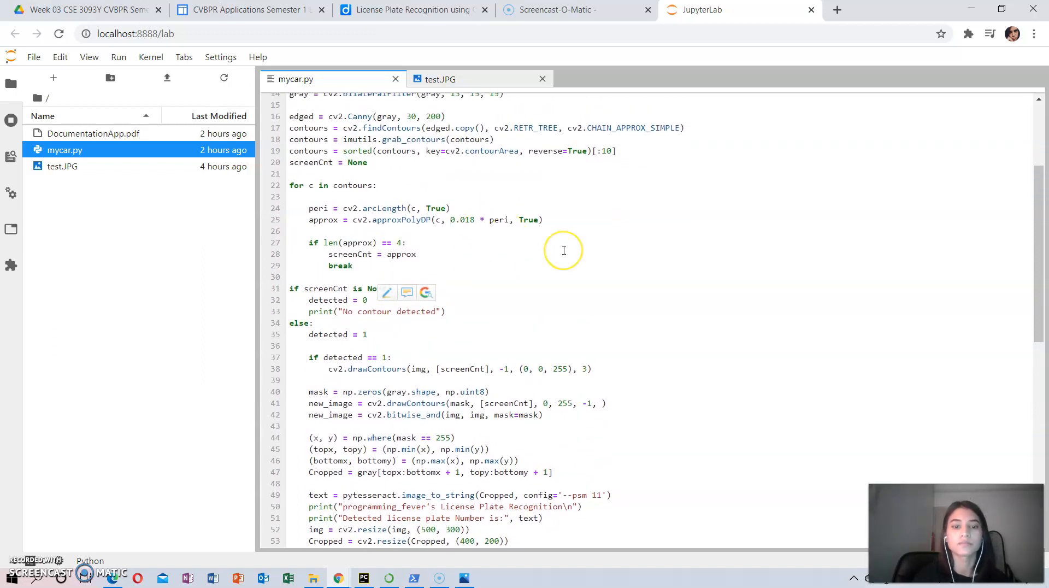
scroll("down", 3)
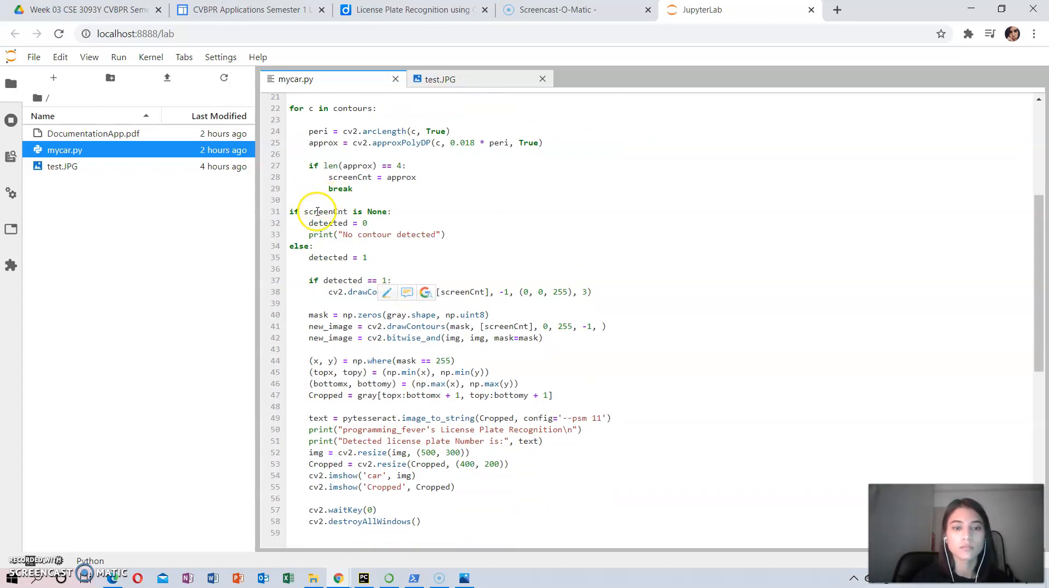
double_click(327, 211)
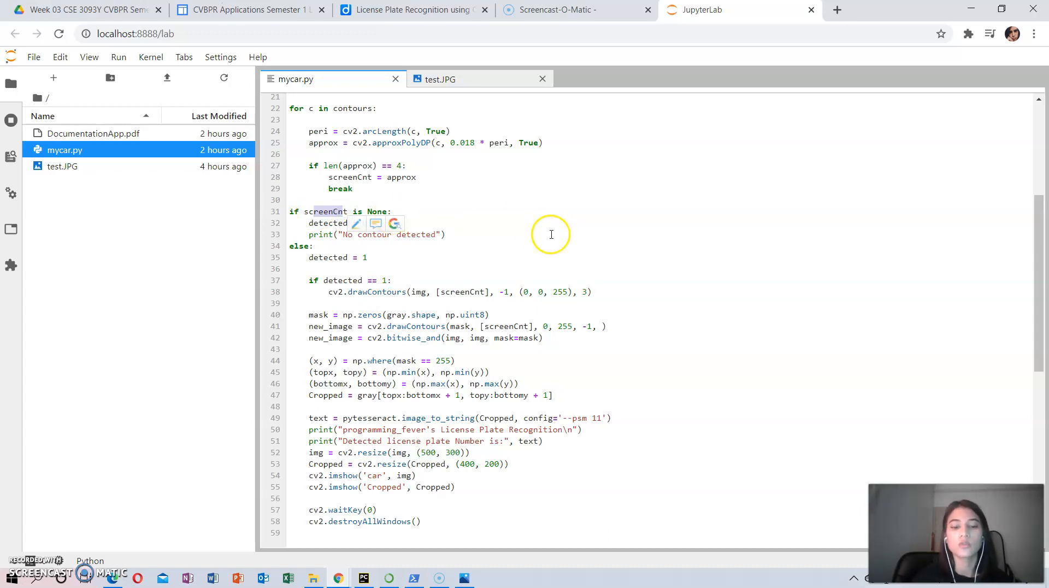
mouse_move(626, 243)
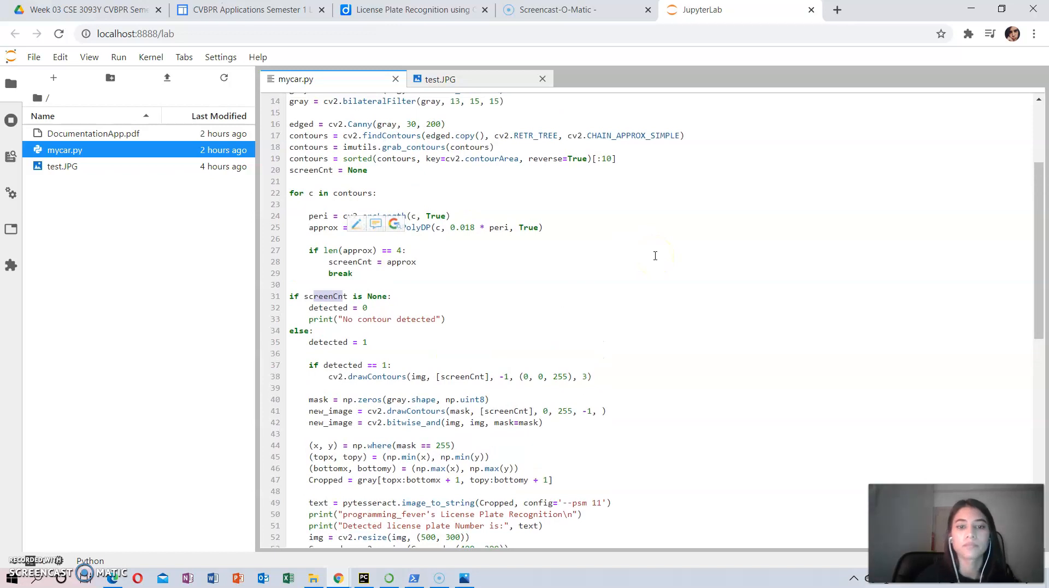
scroll("down", 3)
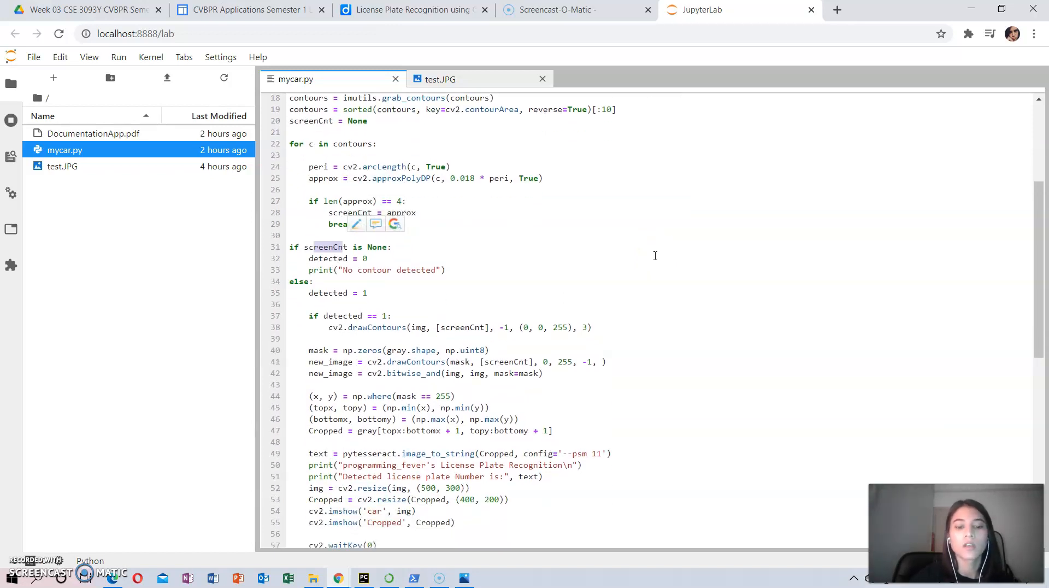
scroll("down", 3)
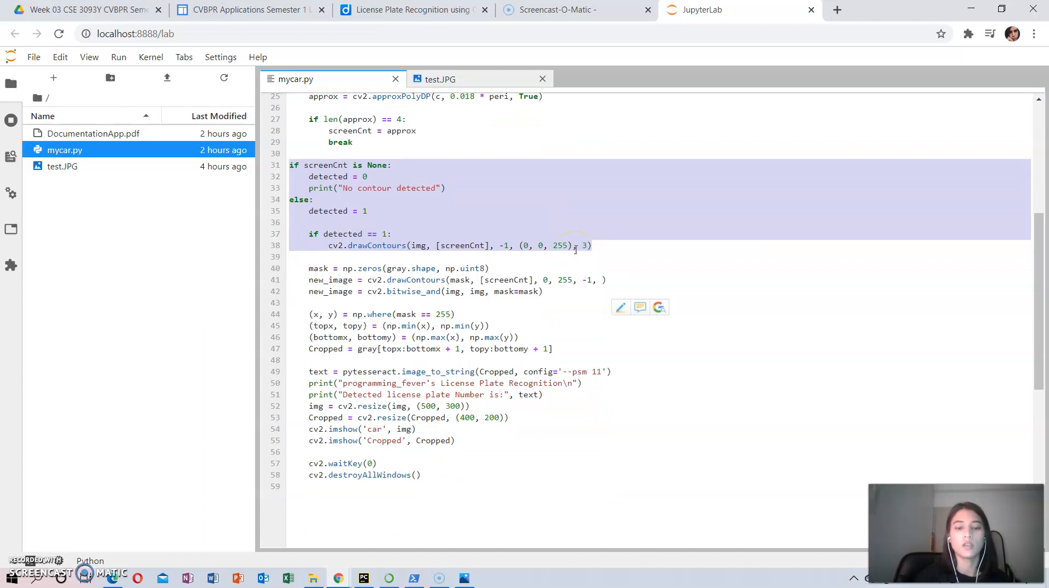
scroll("down", 3)
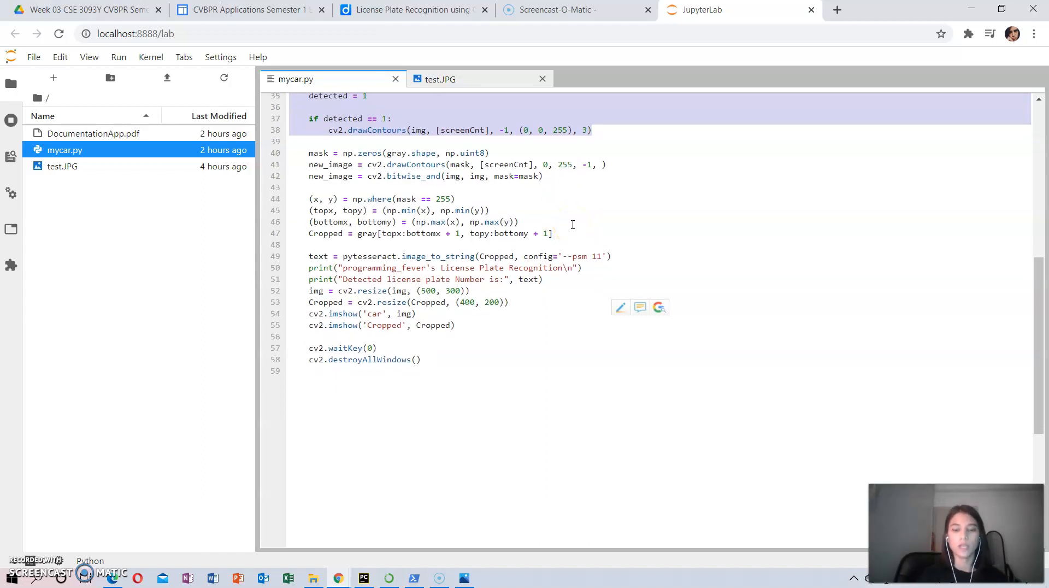
mouse_move(554, 211)
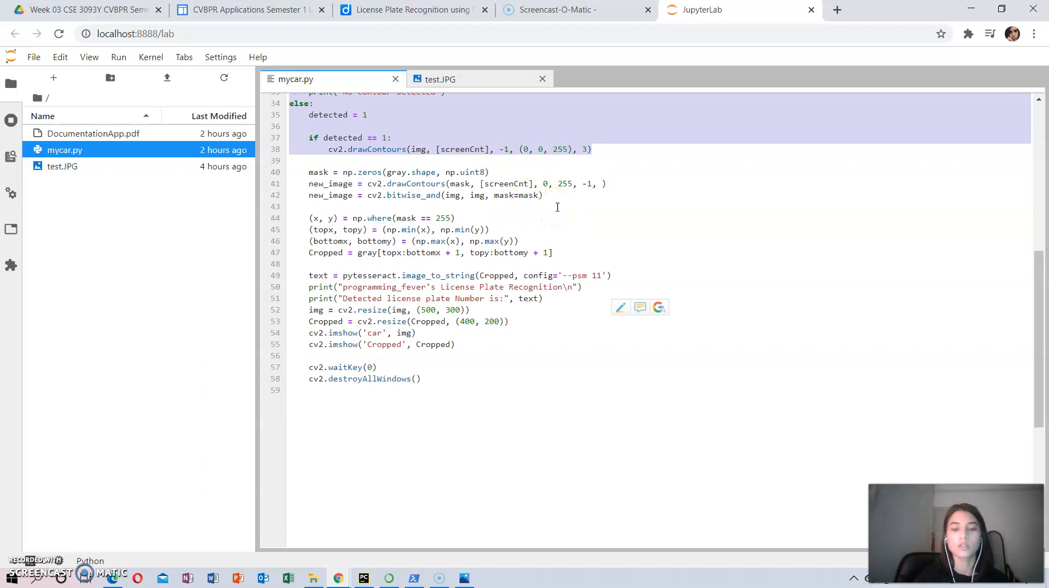
mouse_move(587, 225)
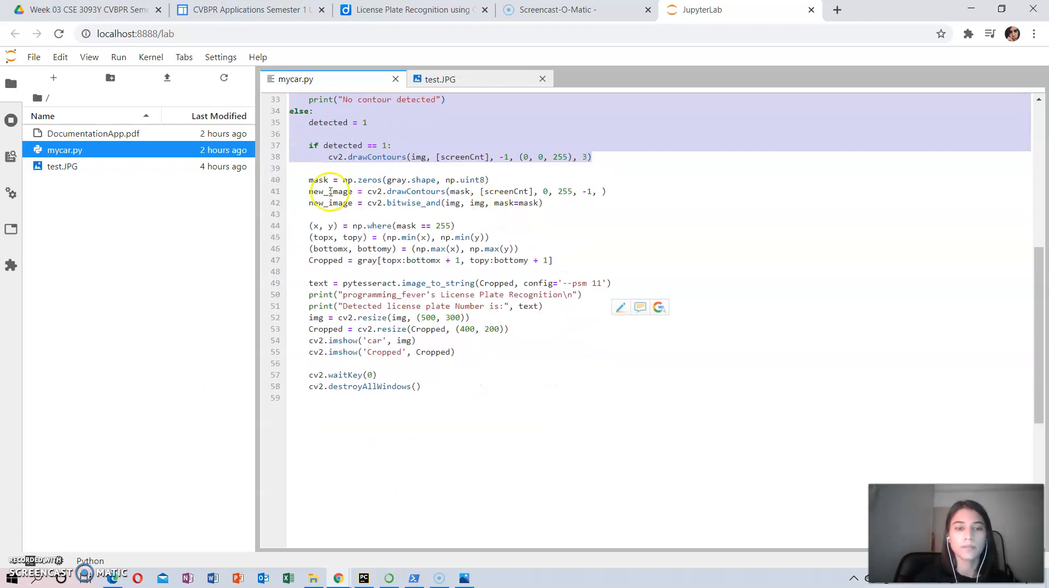
left_click(467, 202)
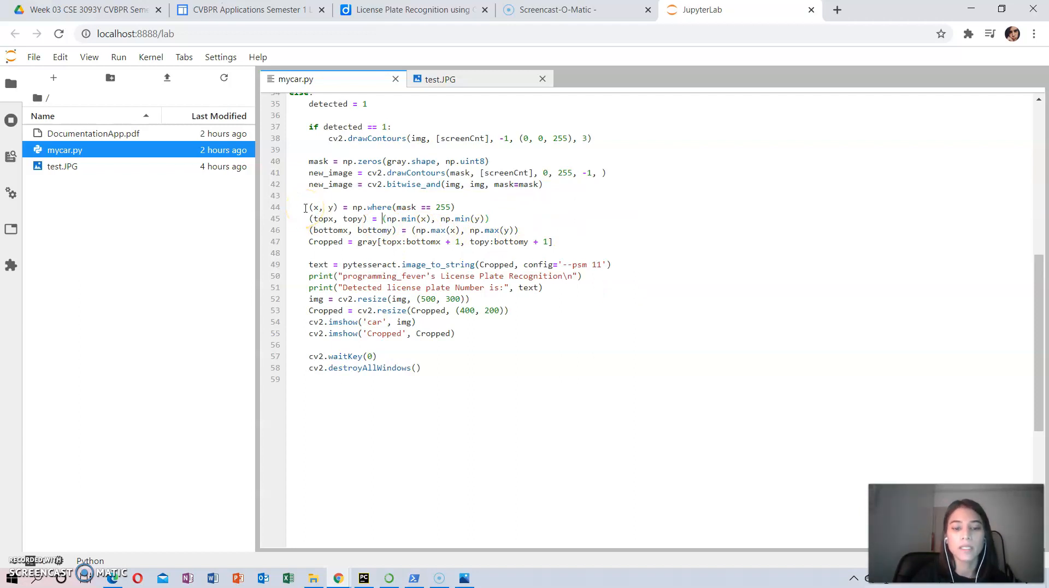
left_click_drag(305, 206, 552, 241)
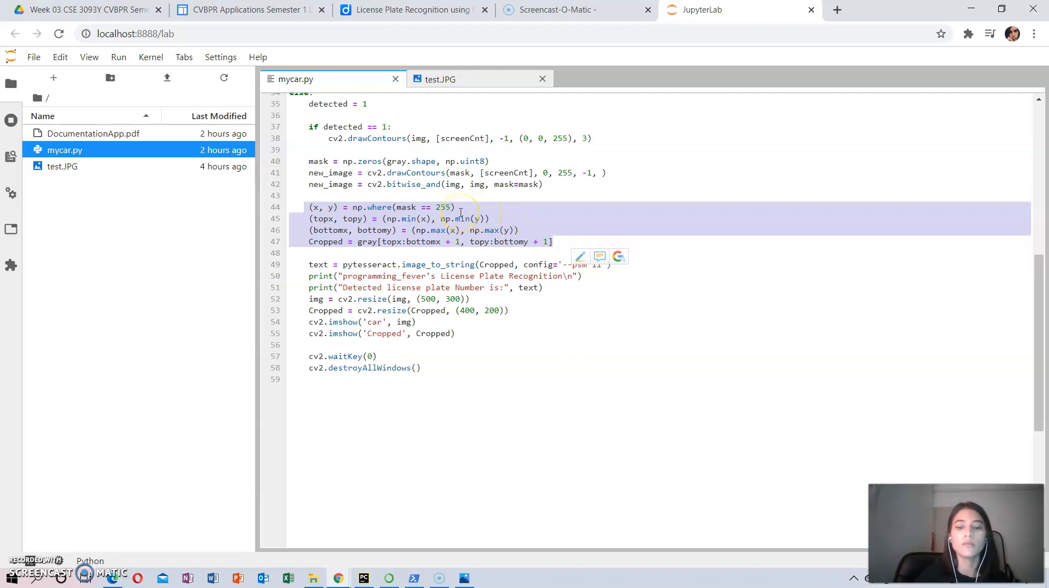
scroll("down", 3)
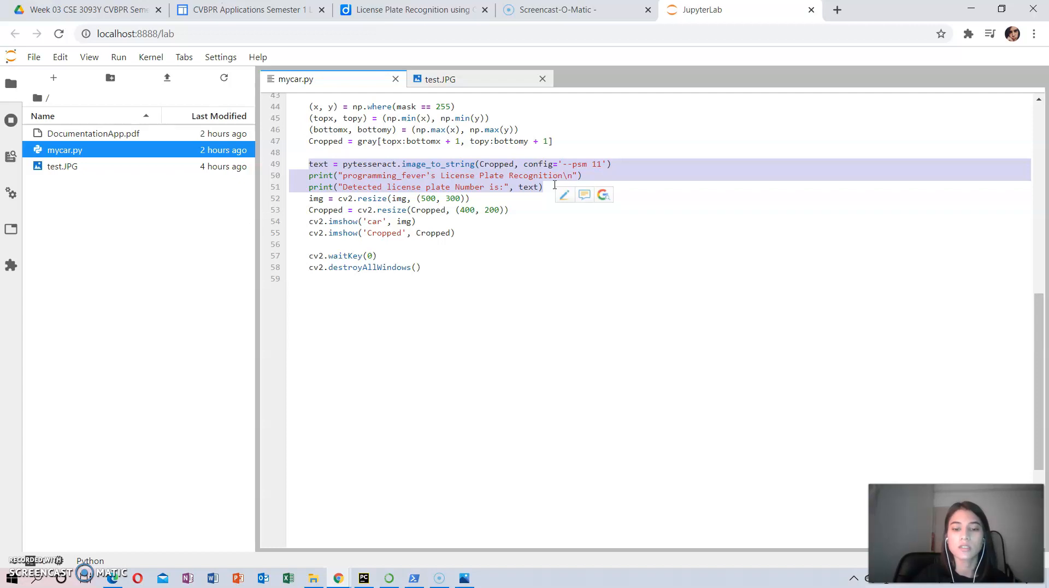
mouse_move(600, 248)
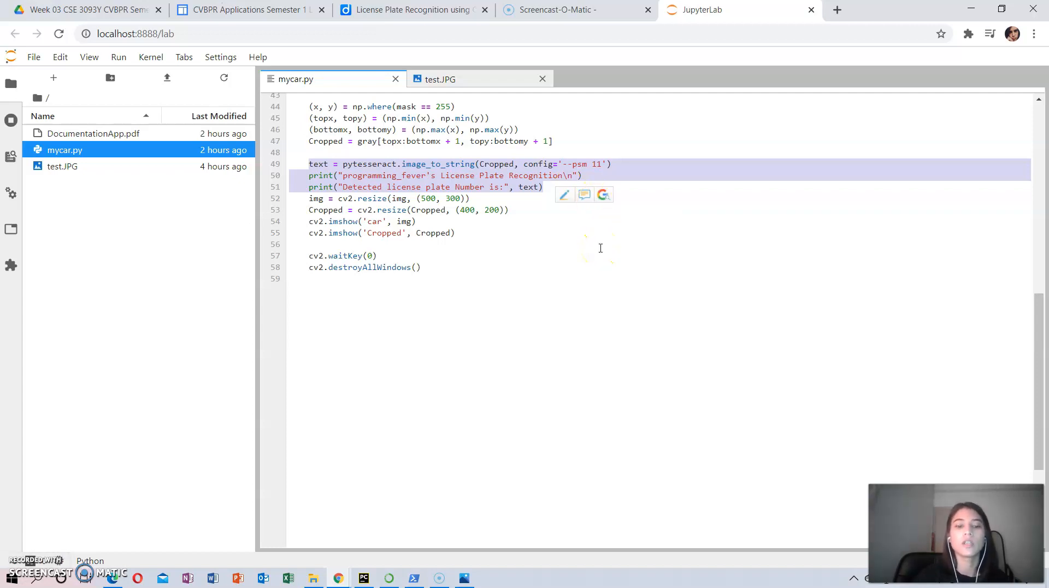
mouse_move(557, 219)
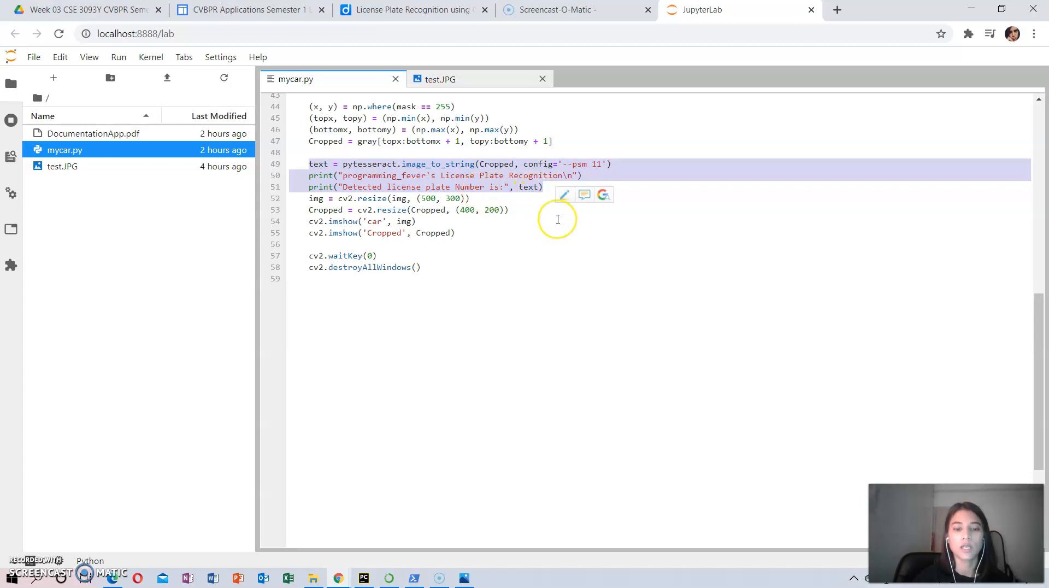
mouse_move(571, 232)
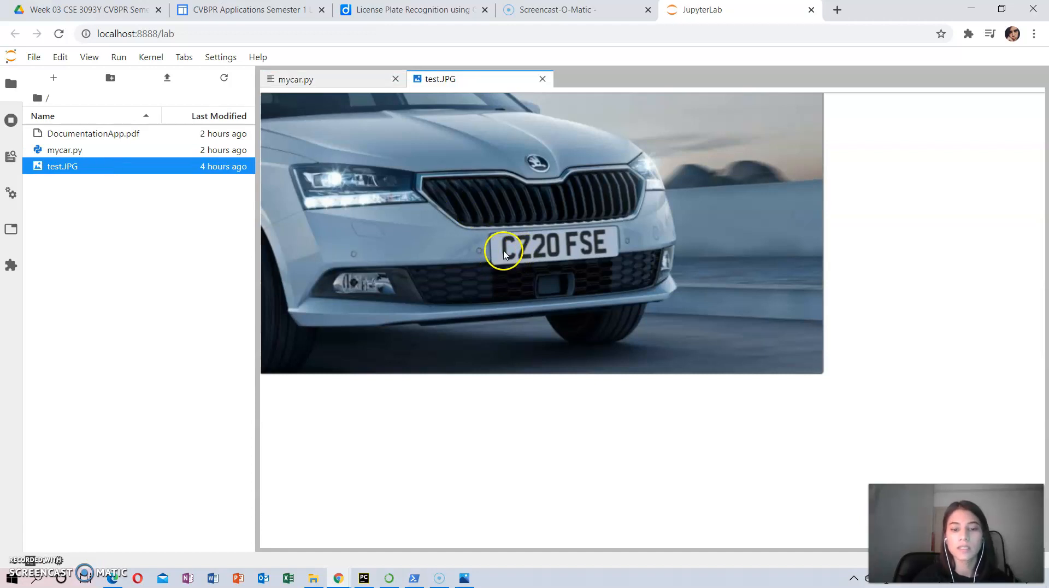
mouse_move(558, 258)
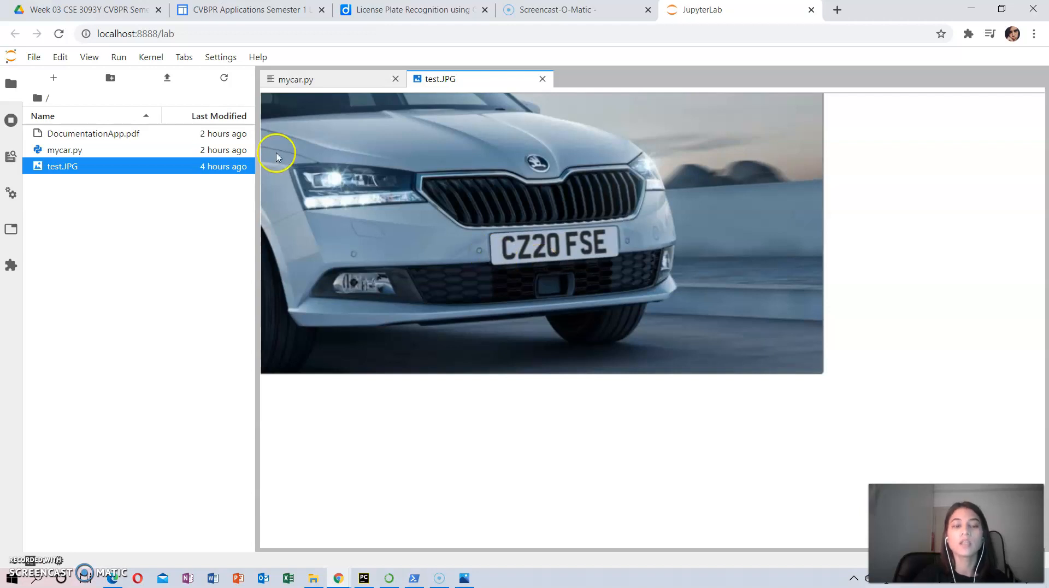
left_click(294, 79)
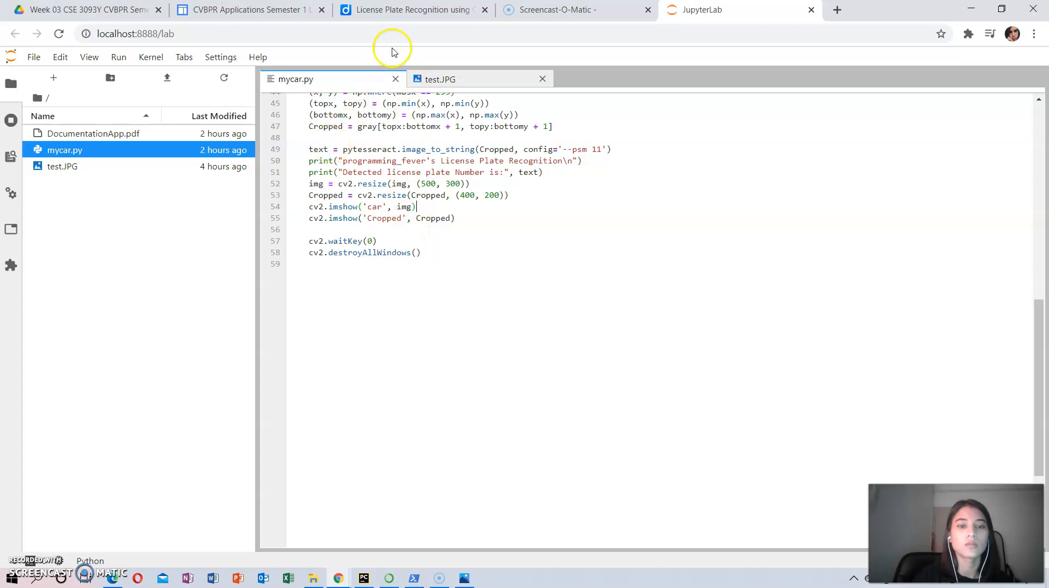
- Close all files, start a terminal in the licenseplateapp folder and begin the mycar.py run command
left_click(394, 79)
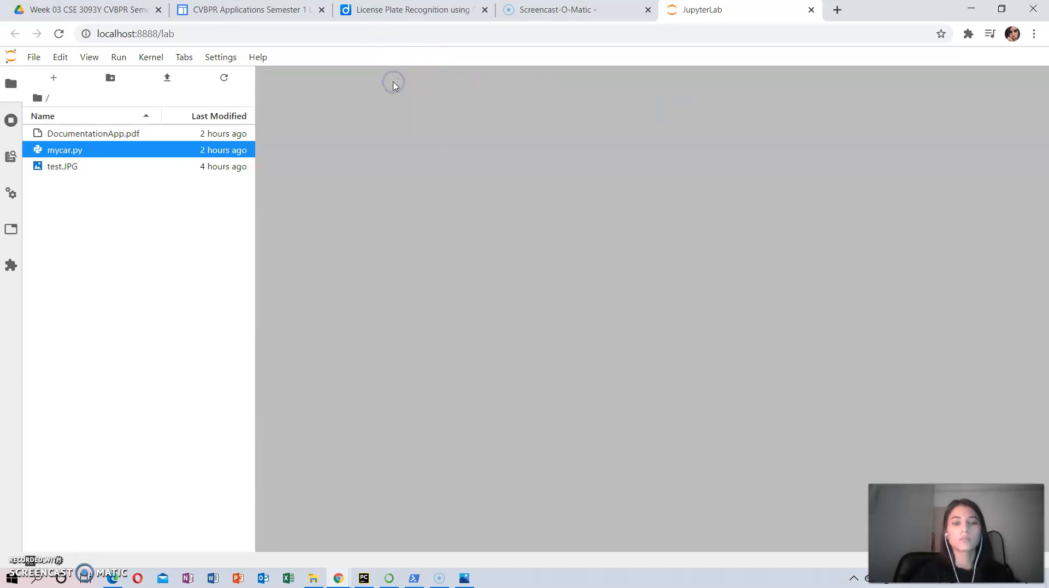
left_click(53, 78)
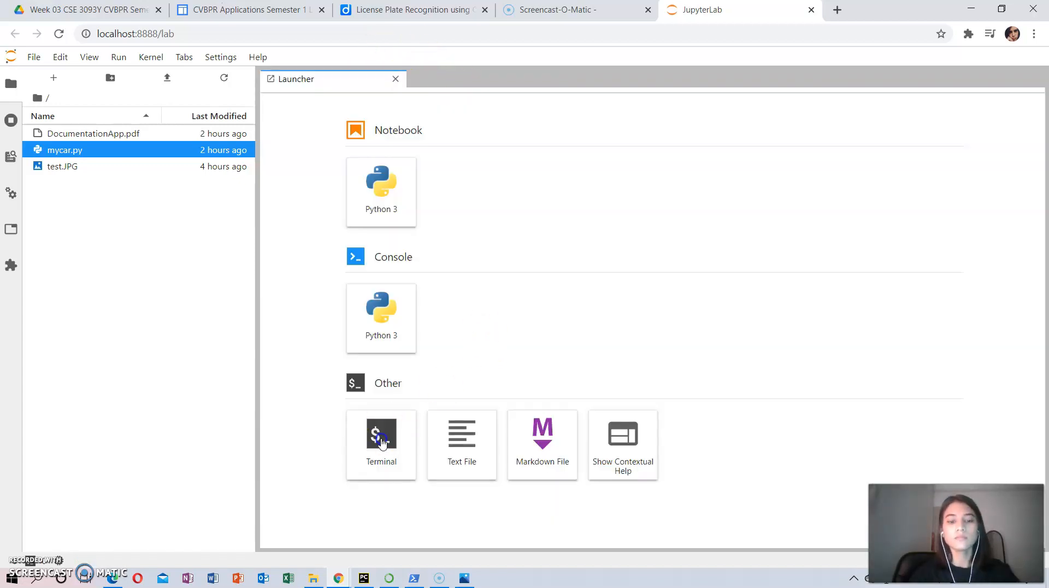
left_click(380, 441)
type("python .\\")
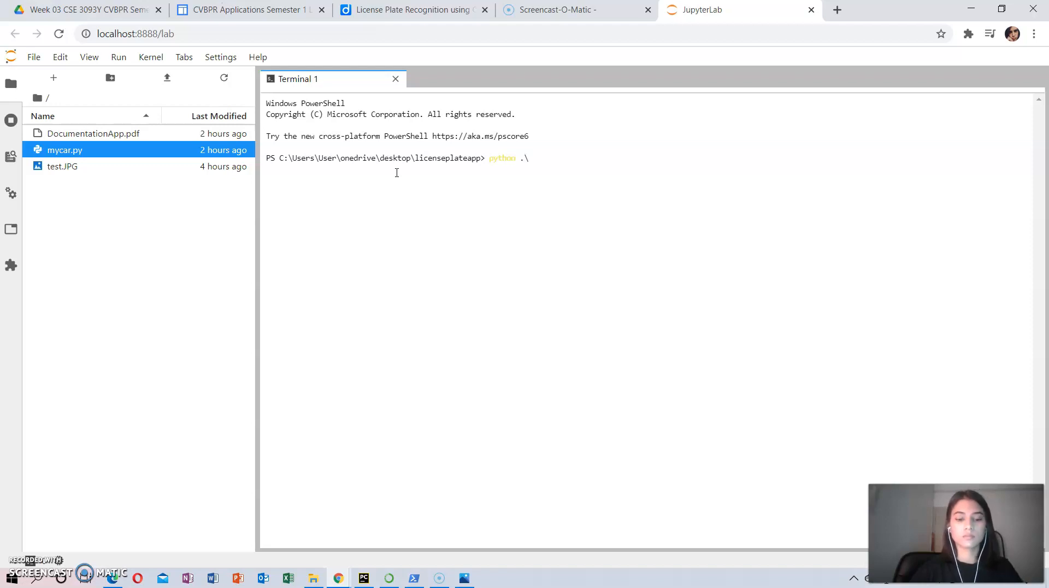
type("mycar.p")
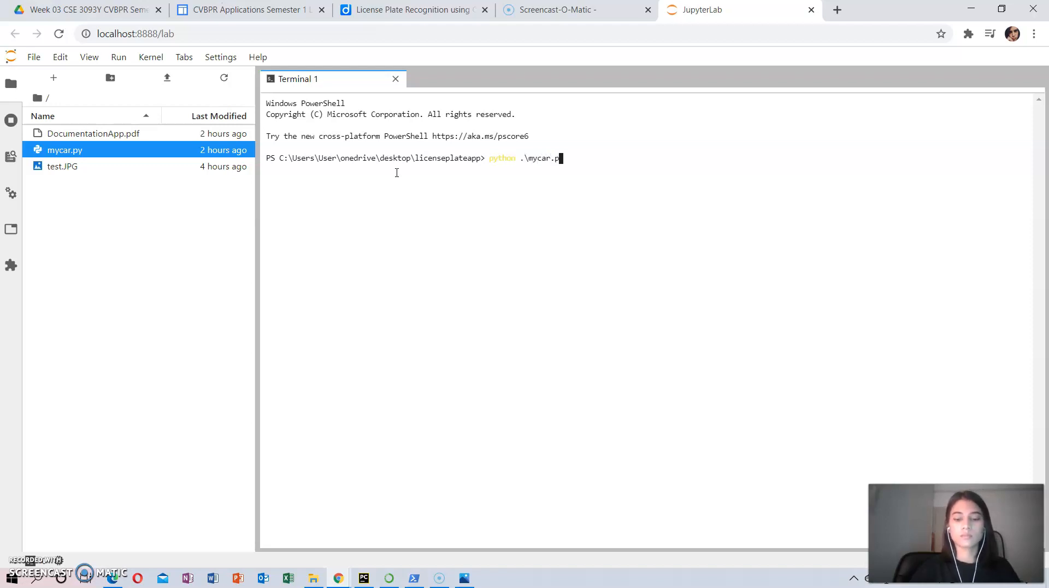